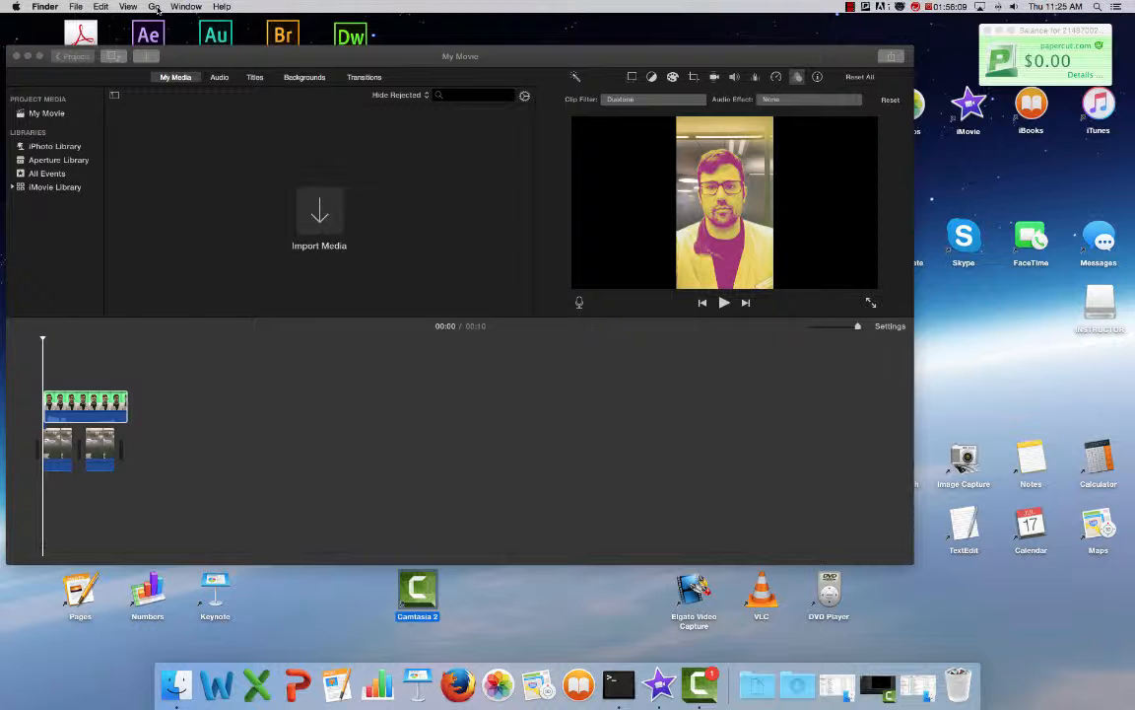
- Bring up a Finder window on the home folder over iMovie
left_click(154, 8)
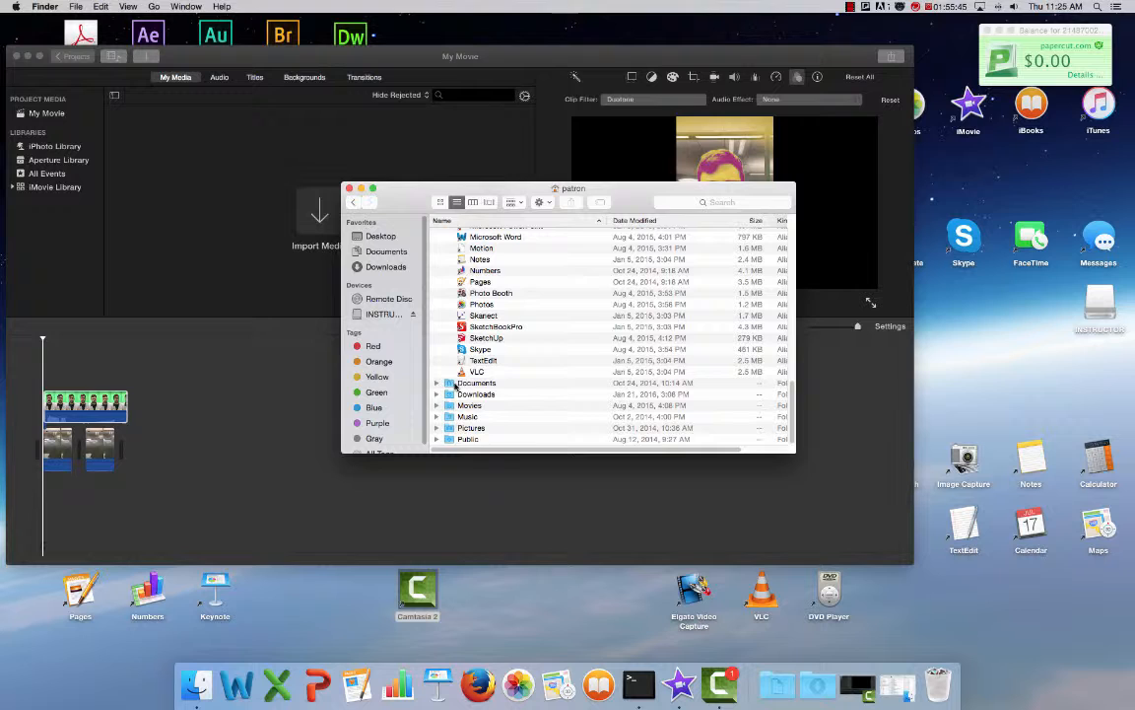
- Expand Movies, move iMovie Library onto the INSTRUCTOR USB drive, and start a new session
left_click(438, 406)
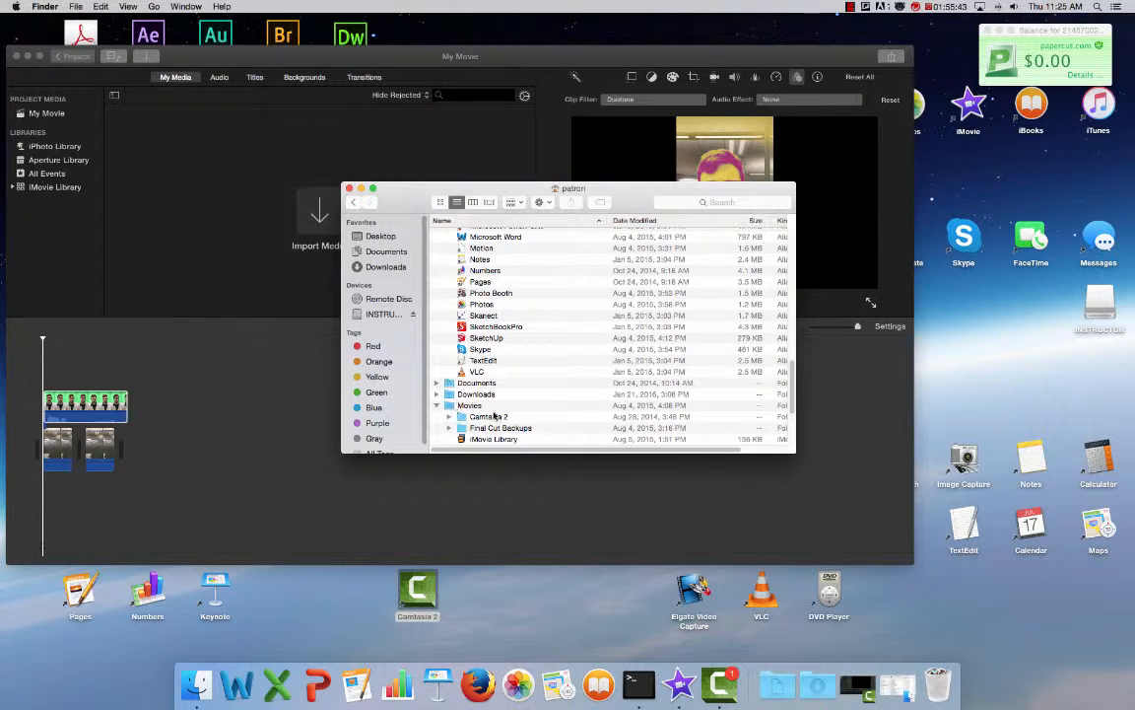
scroll("down", 3)
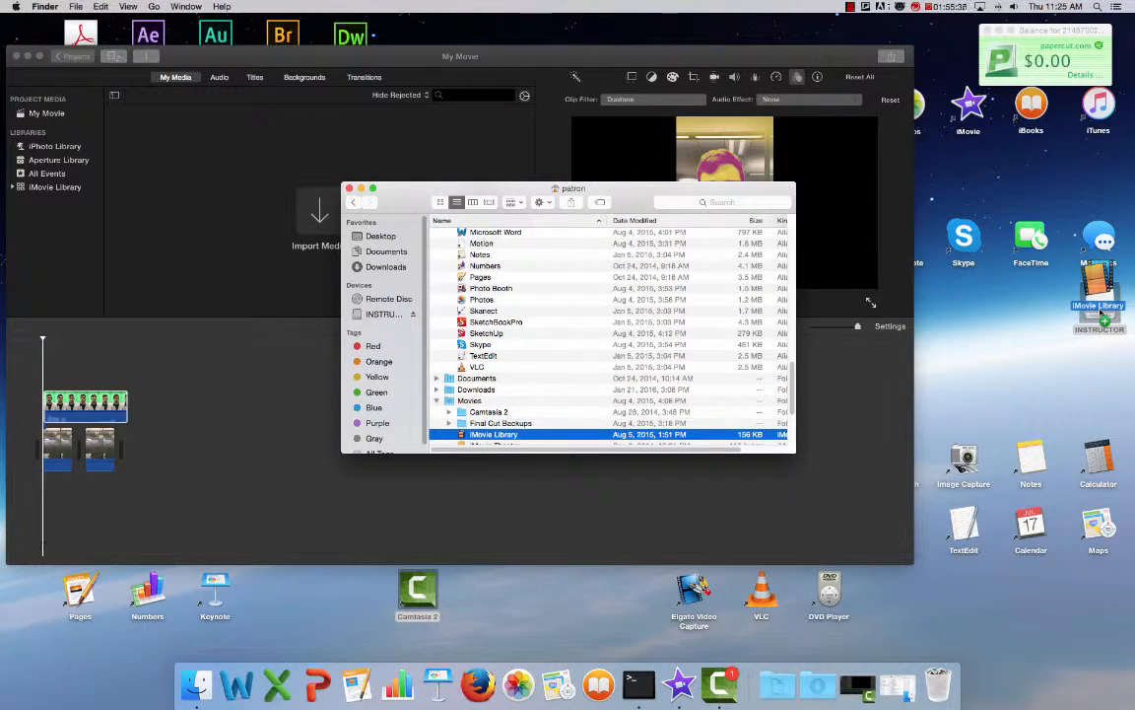
double_click(1096, 305)
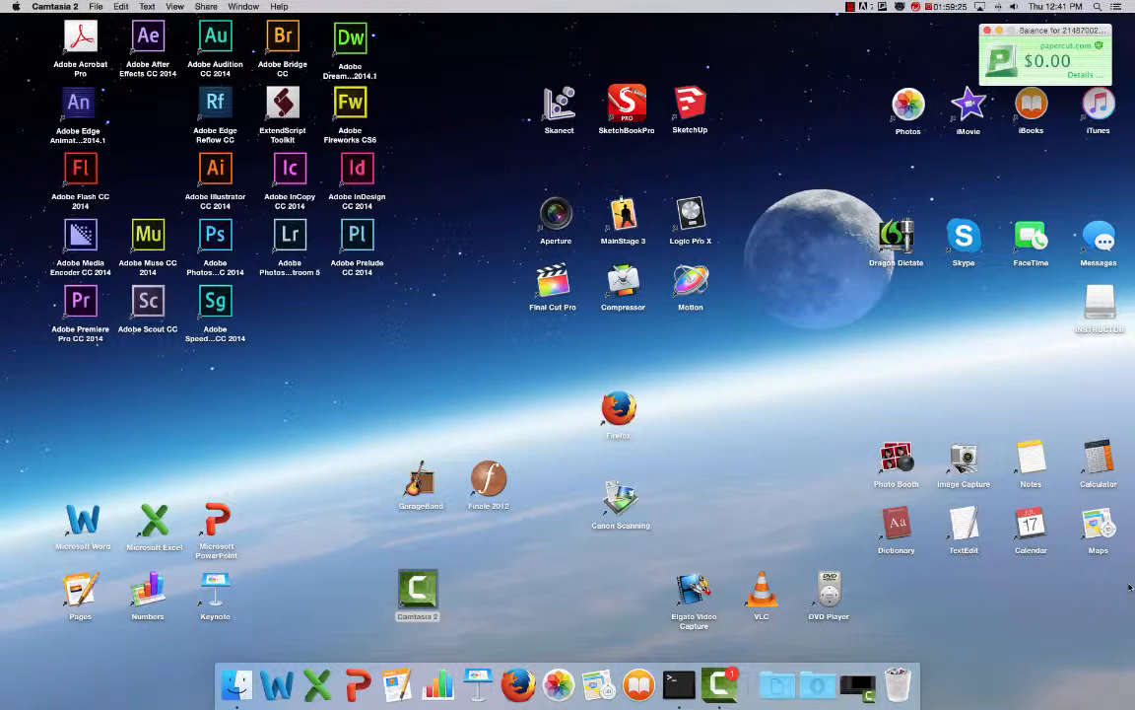
mouse_move(924, 528)
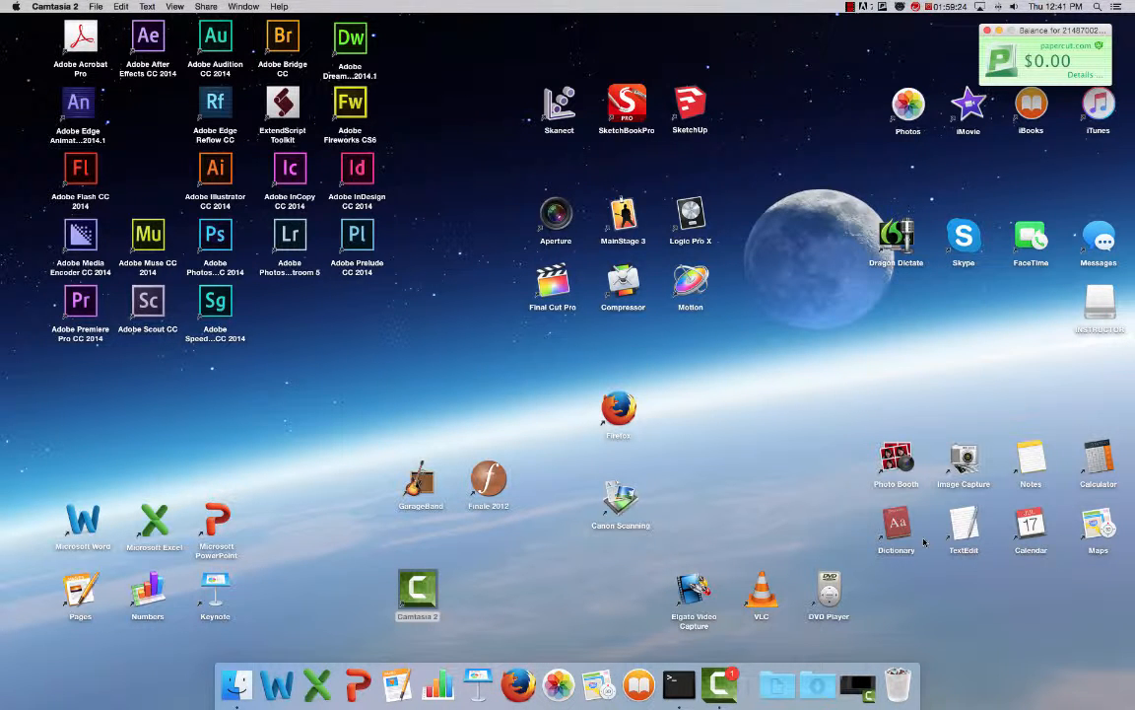
mouse_move(887, 393)
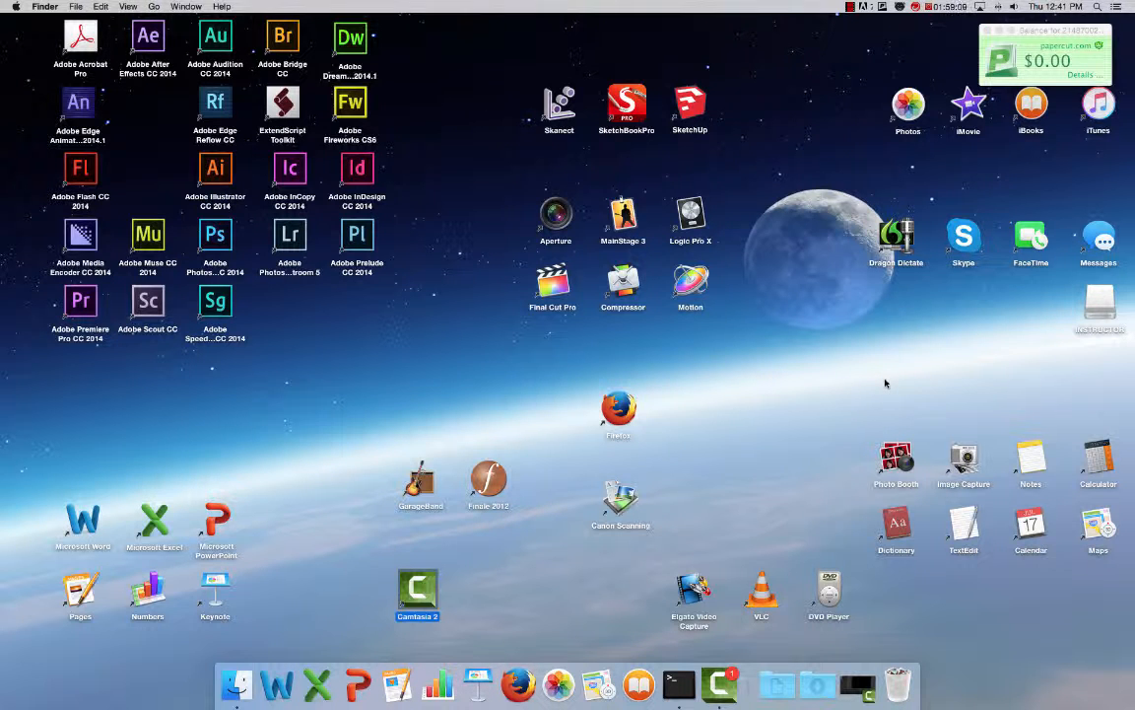
- Show Finder's Go menu of standard folder destinations
left_click(150, 6)
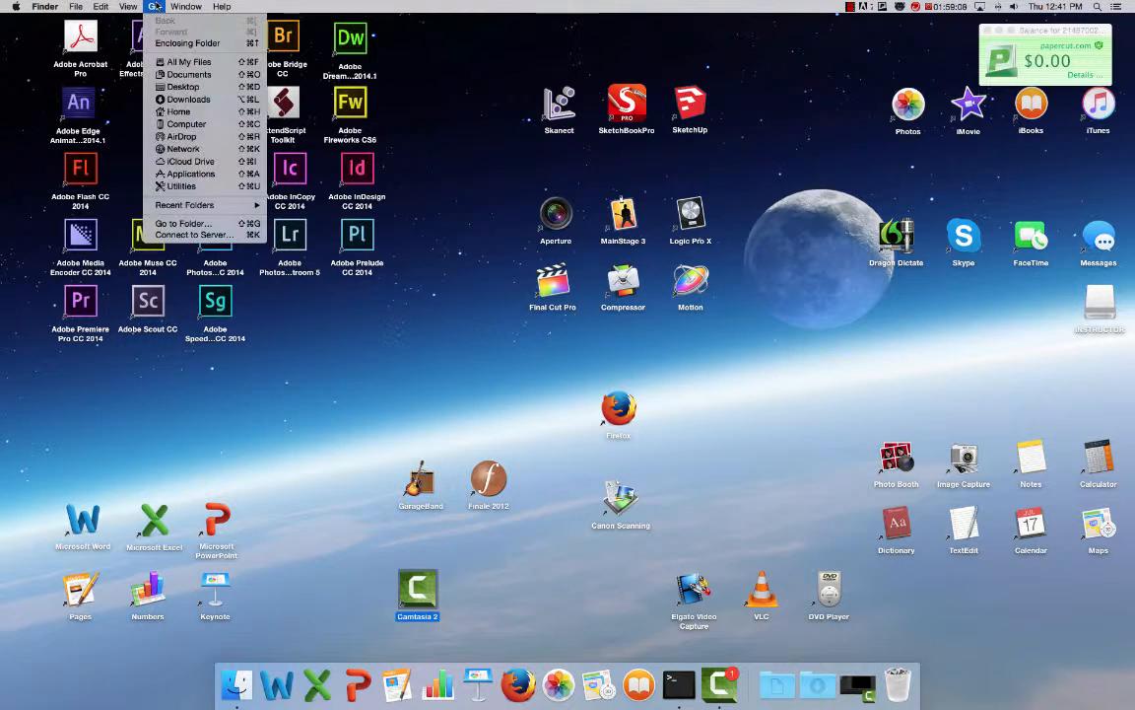
mouse_move(189, 99)
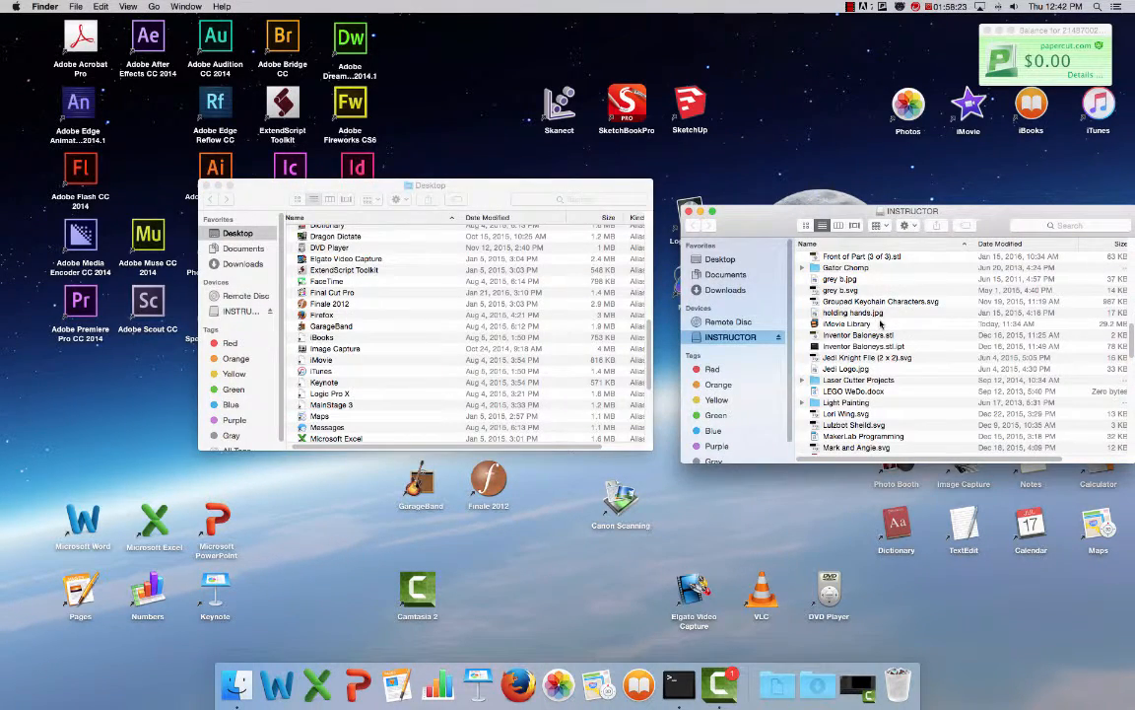
mouse_move(868, 325)
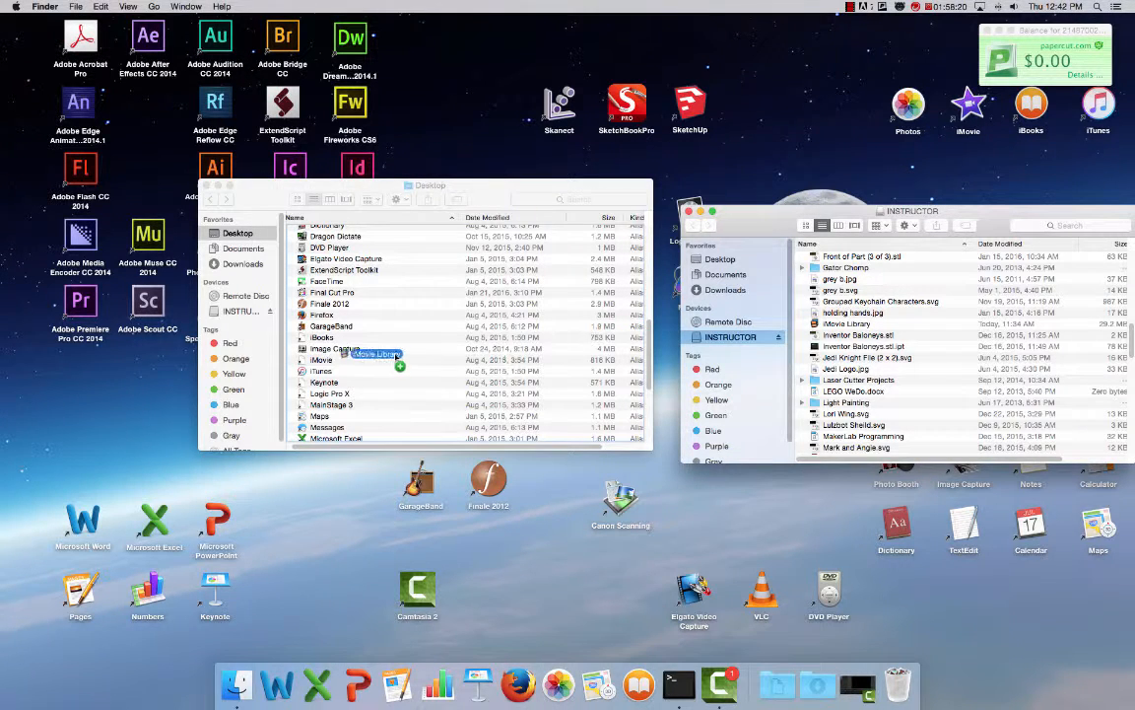
- Copy iMovie Library from the INSTRUCTOR drive to the Desktop and load My Movie in iMovie
left_click(319, 359)
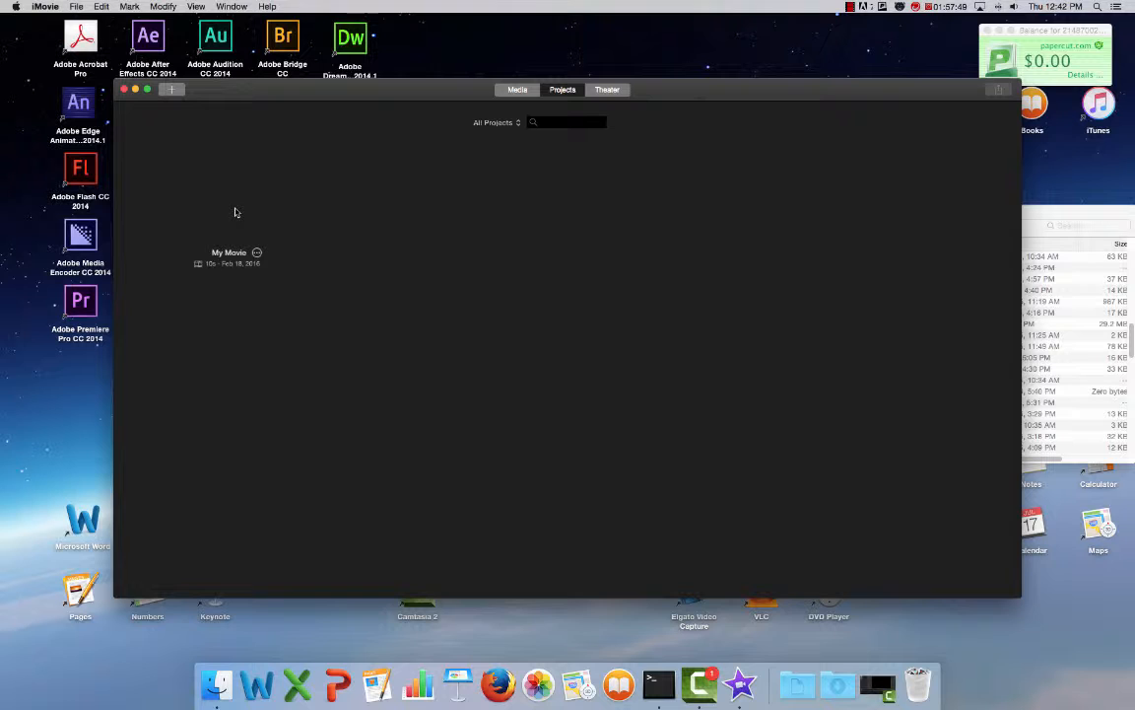
double_click(229, 252)
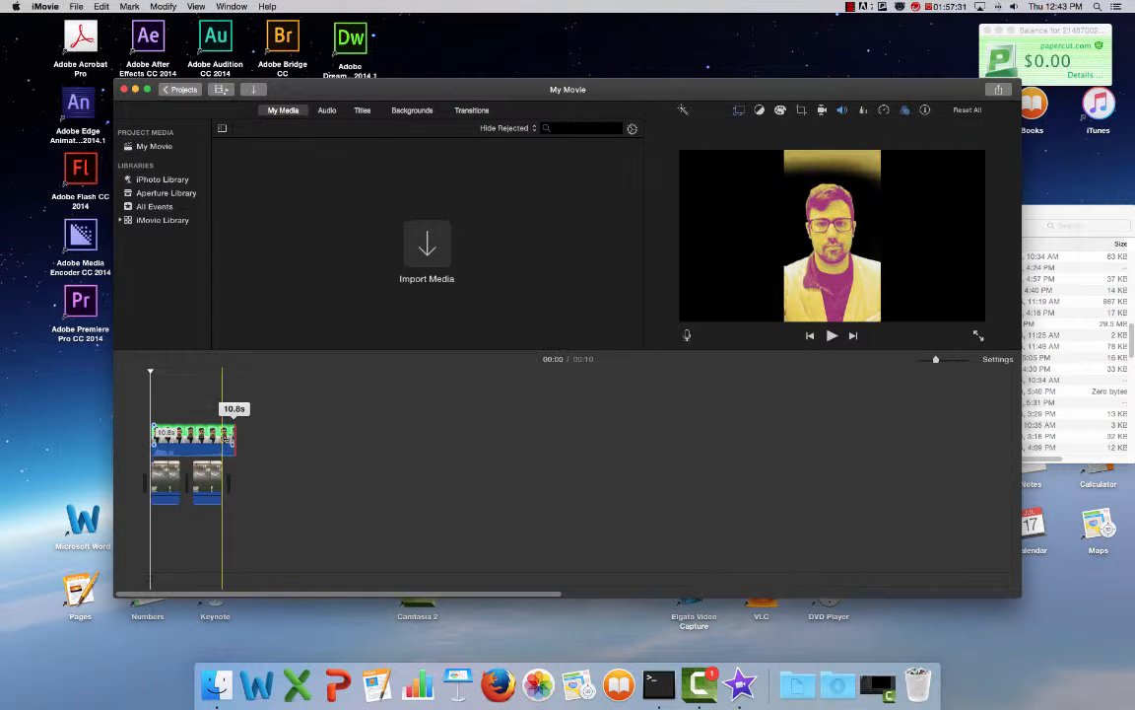